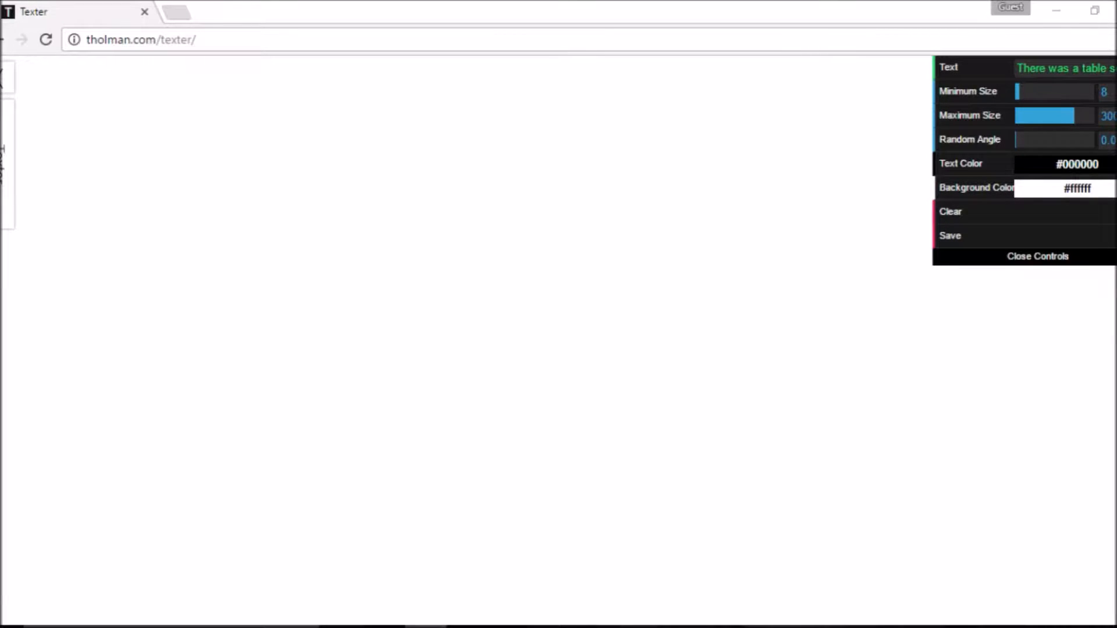
mouse_move(770, 240)
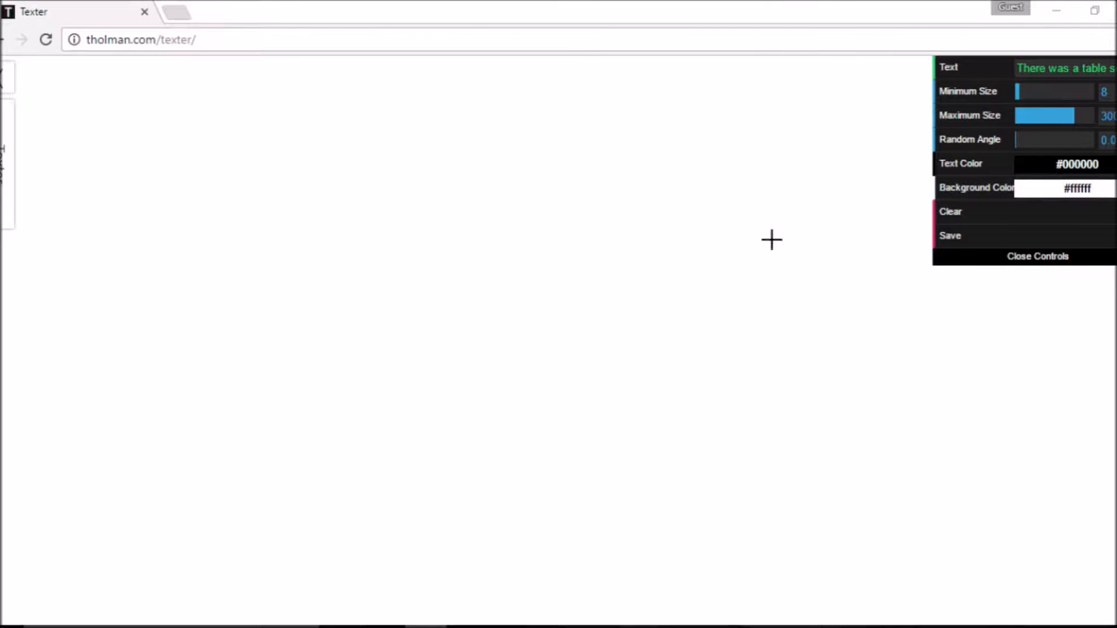
mouse_move(95, 63)
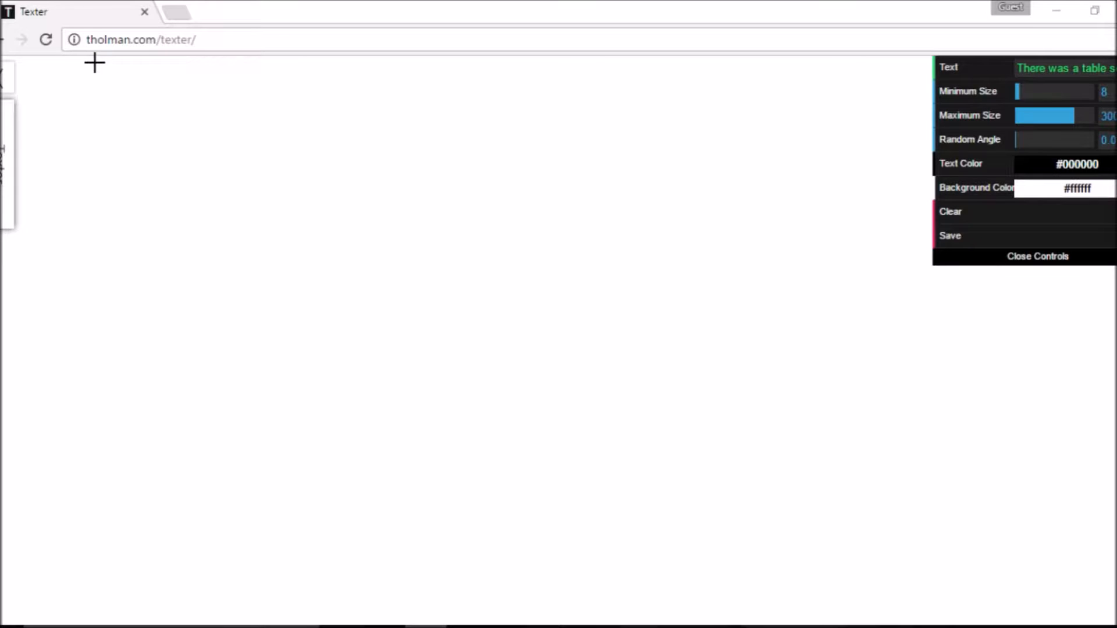
mouse_move(138, 132)
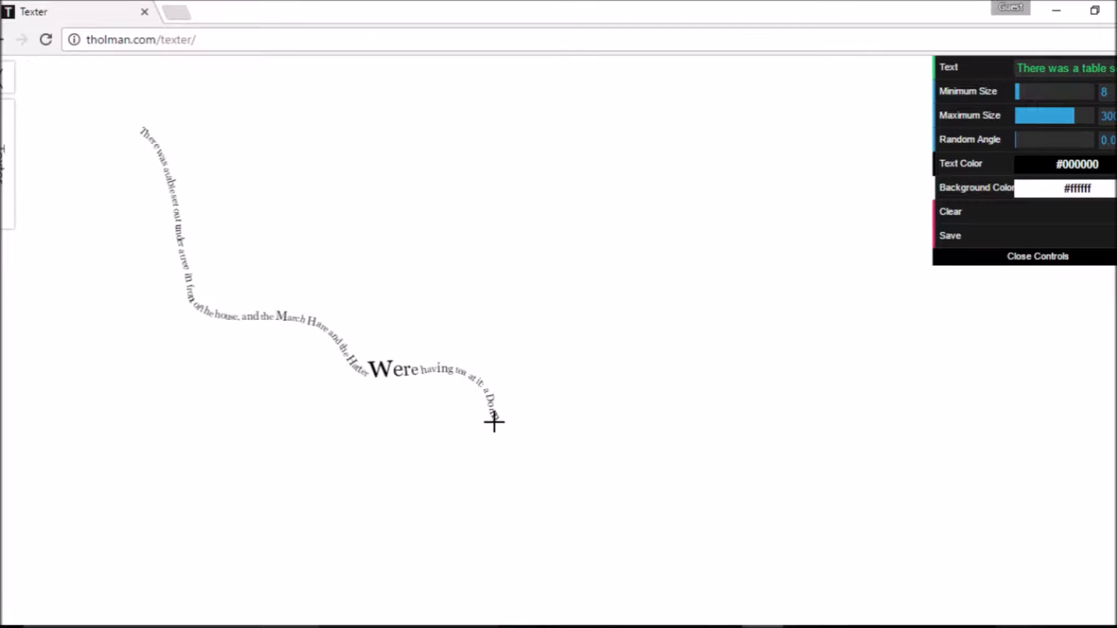
mouse_move(224, 332)
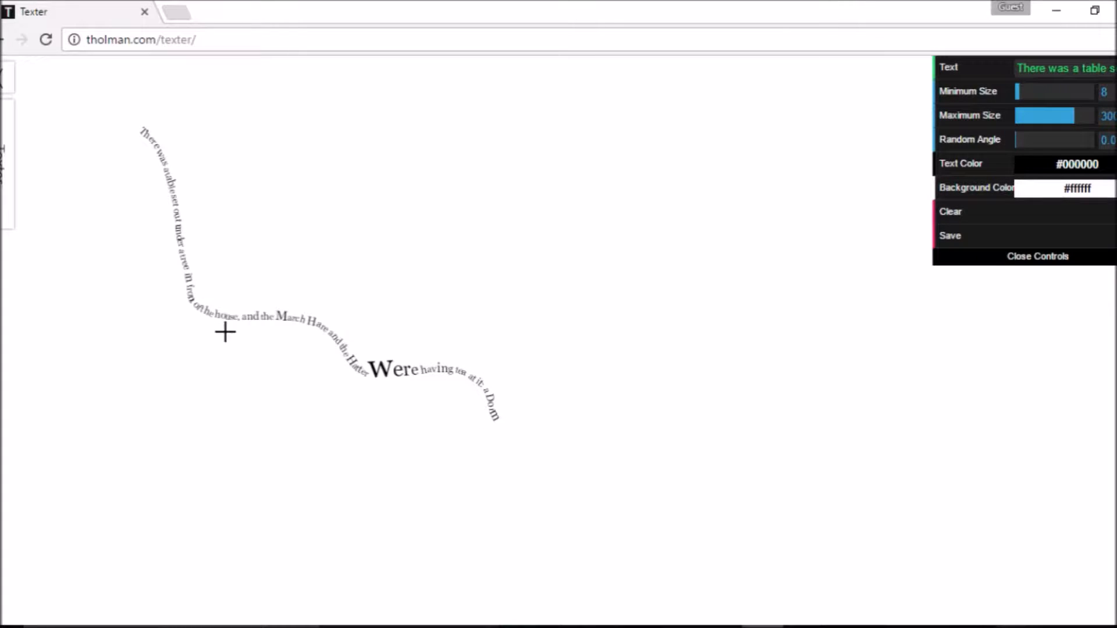
mouse_move(328, 356)
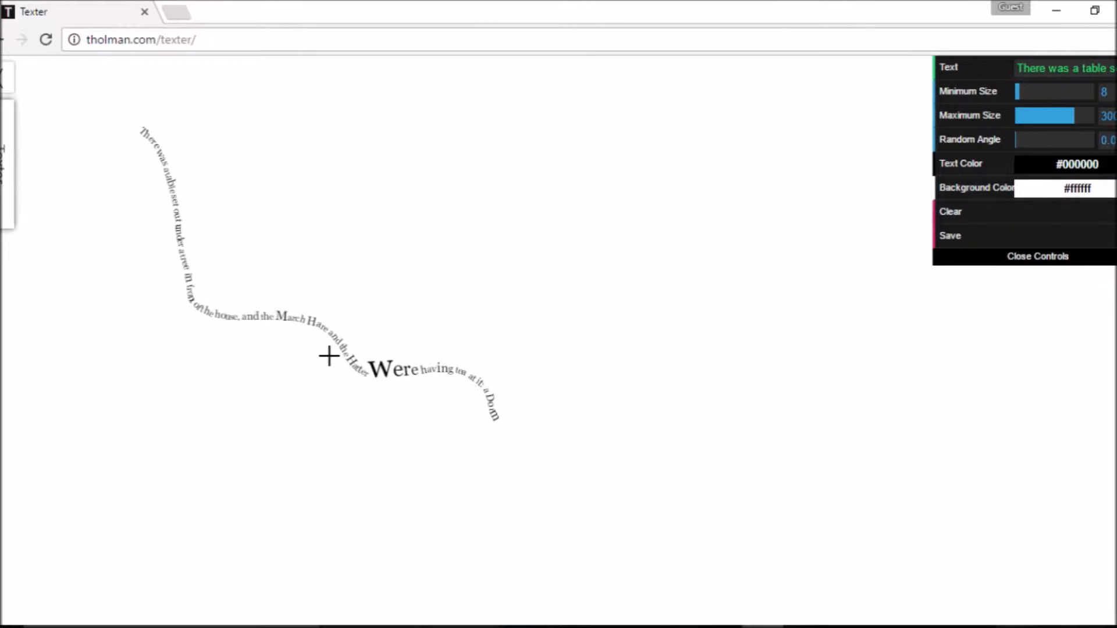
mouse_move(443, 390)
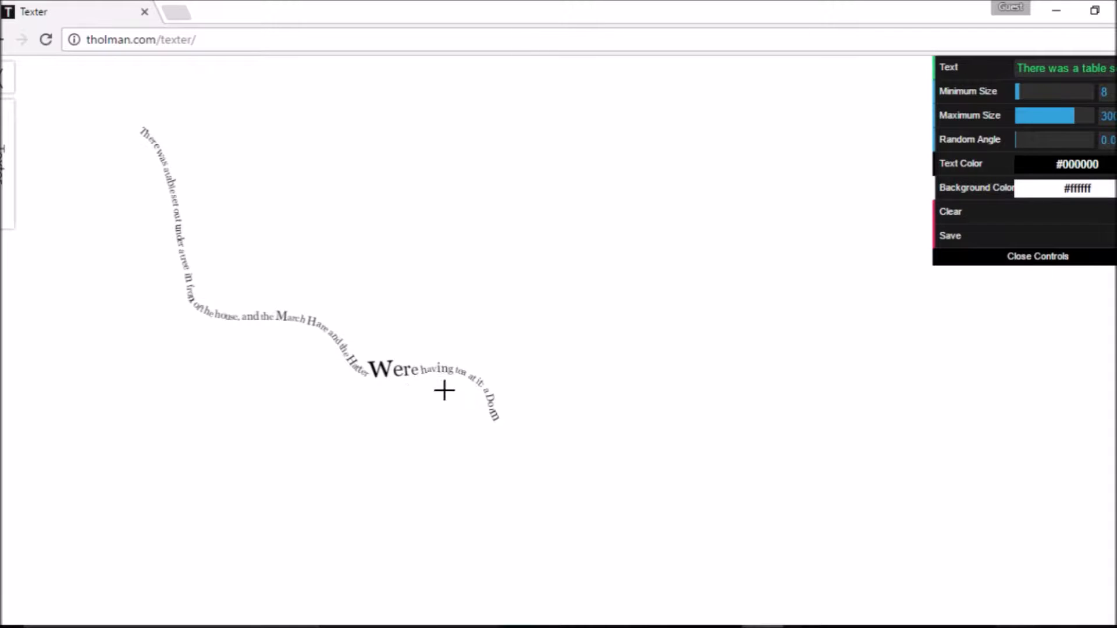
mouse_move(1087, 115)
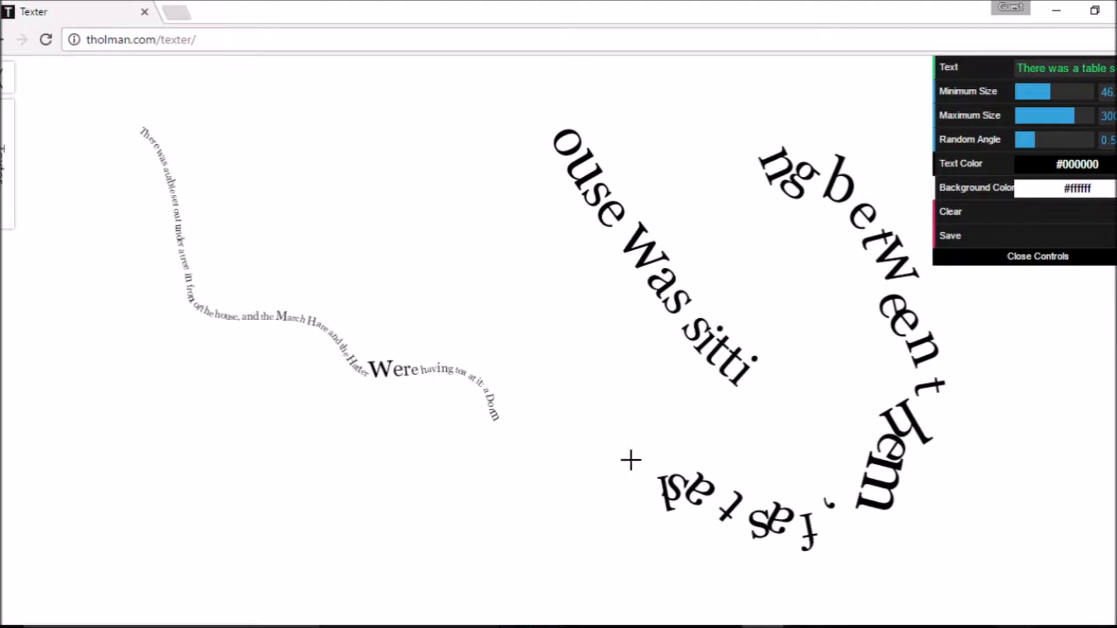
Step: Drag two more sweeping strokes of large tilted words across the Texter canvas
left_click(1078, 189)
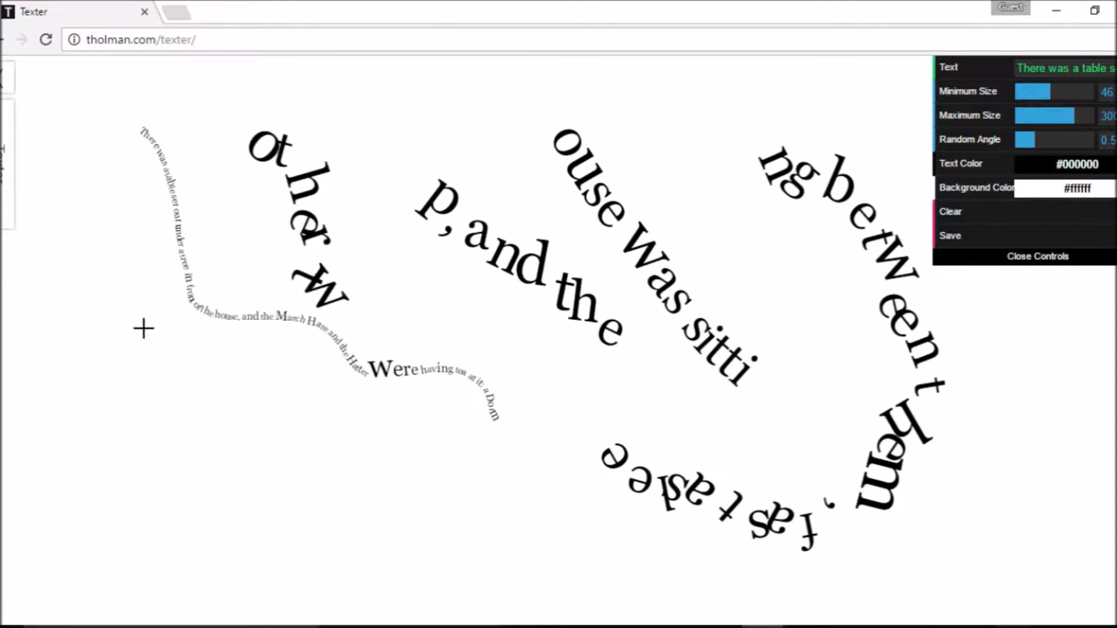
left_click(142, 328)
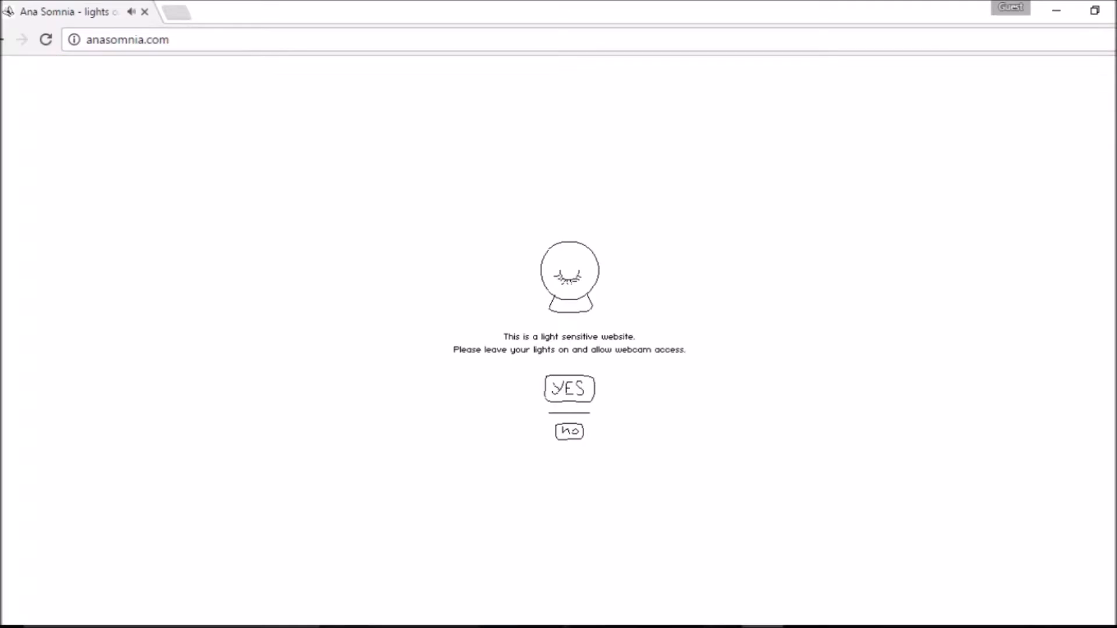
mouse_move(916, 424)
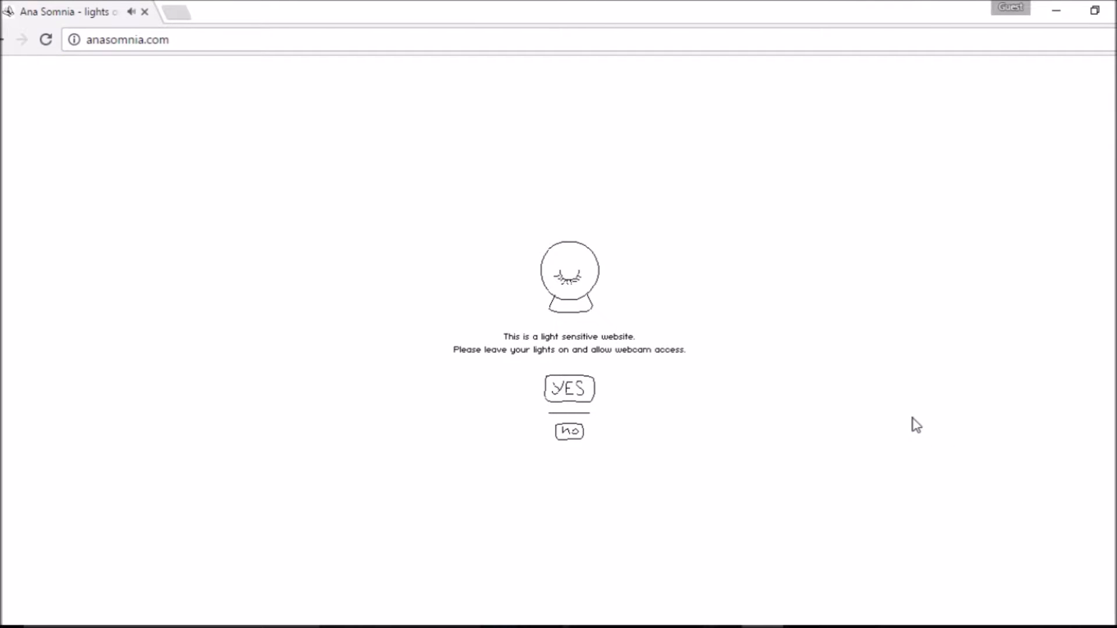
mouse_move(907, 420)
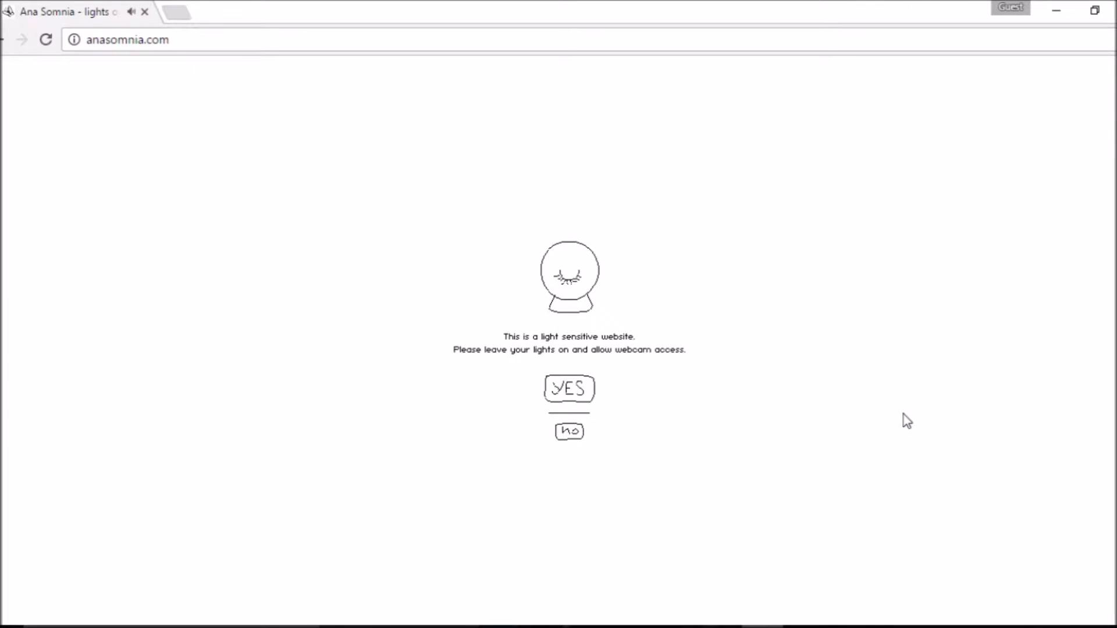
mouse_move(658, 157)
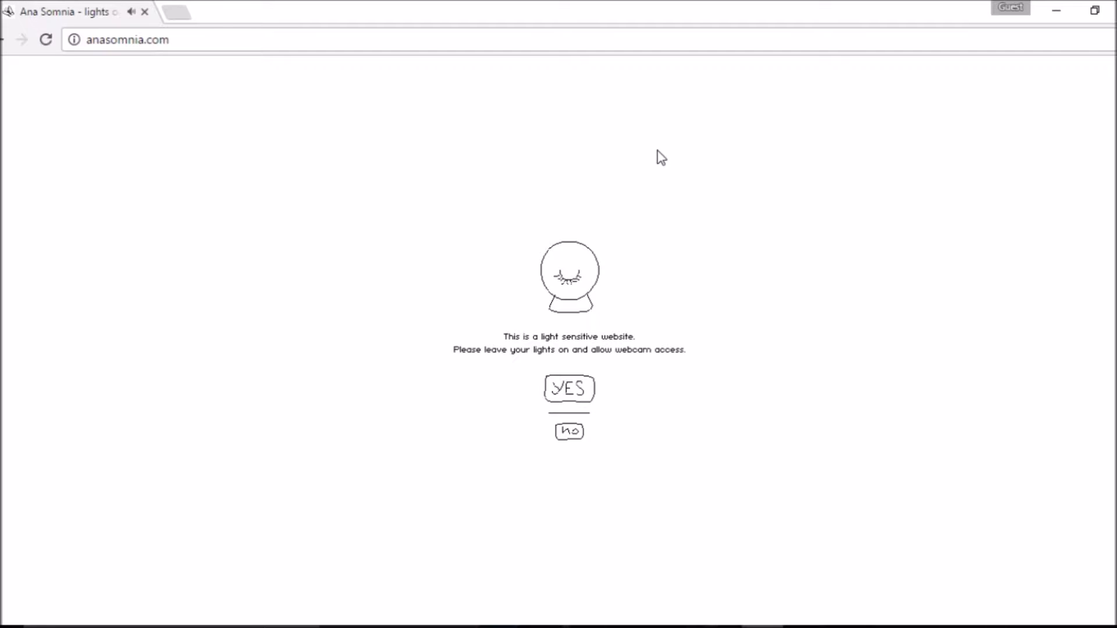
mouse_move(682, 161)
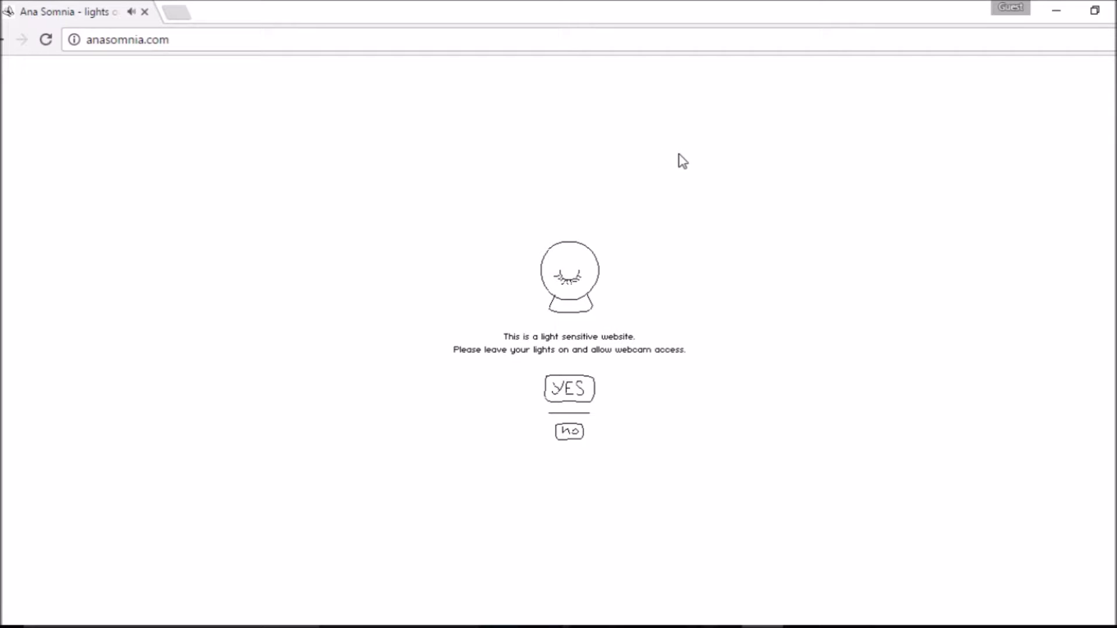
mouse_move(664, 181)
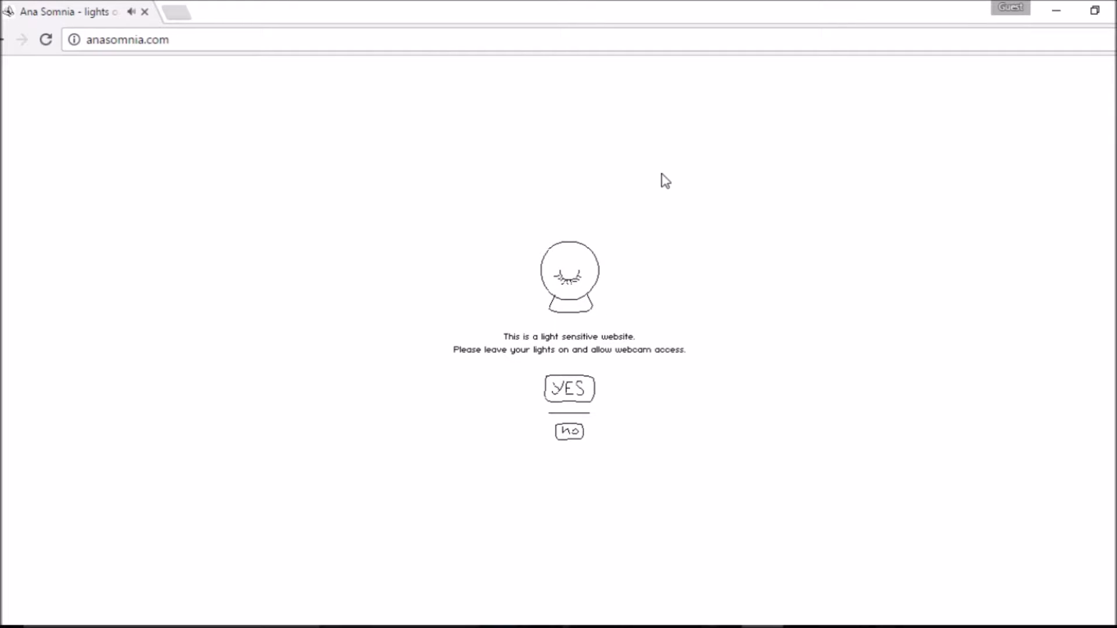
mouse_move(678, 378)
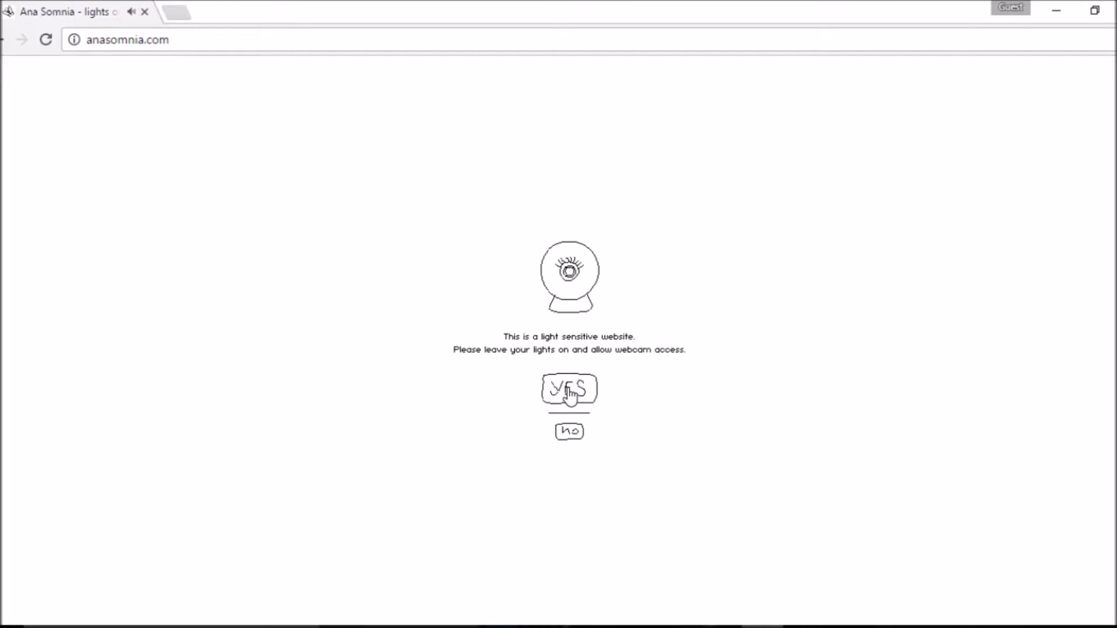
Step: Answer YES to the light-sensitive prompt and Allow webcam access in Flash settings
left_click(569, 390)
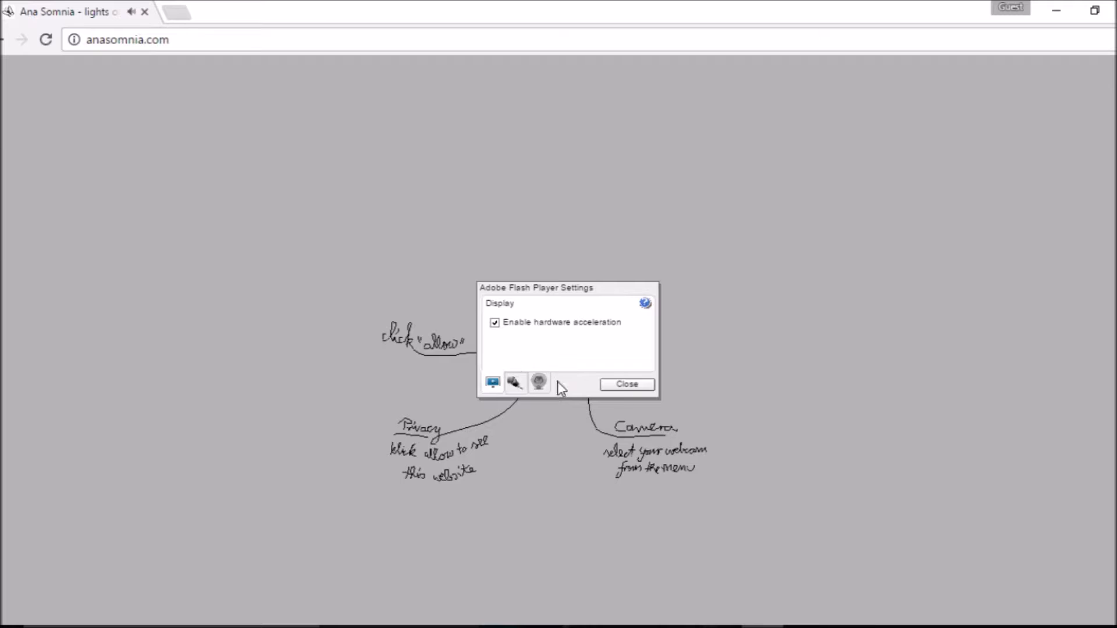
left_click(623, 384)
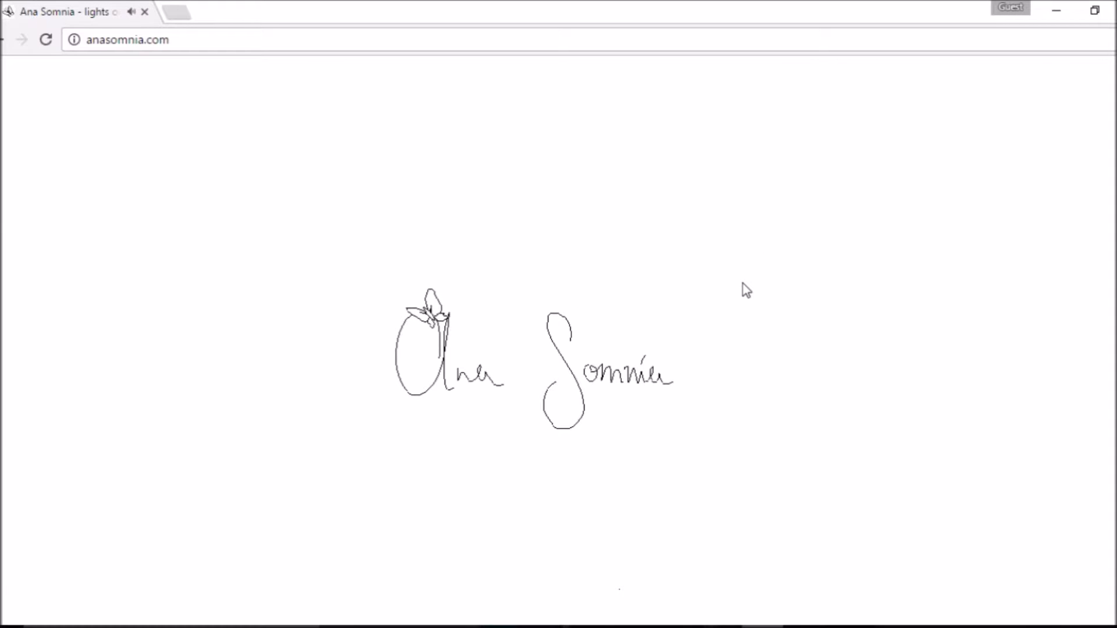
mouse_move(915, 460)
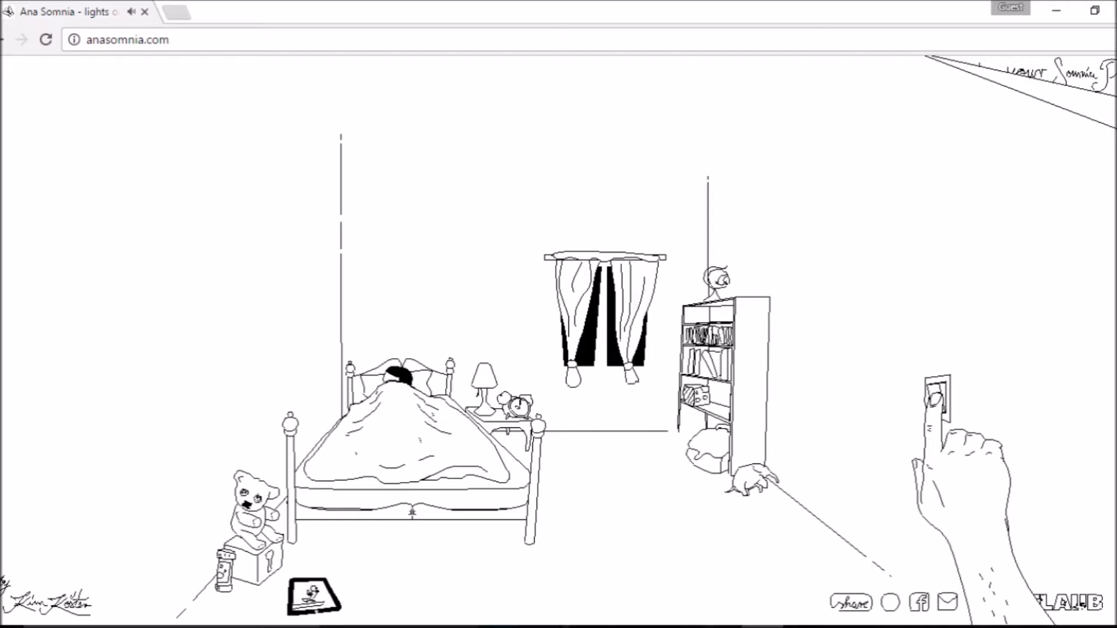
Step: Flip the light switch on the right wall to darken the bedroom
left_click(932, 398)
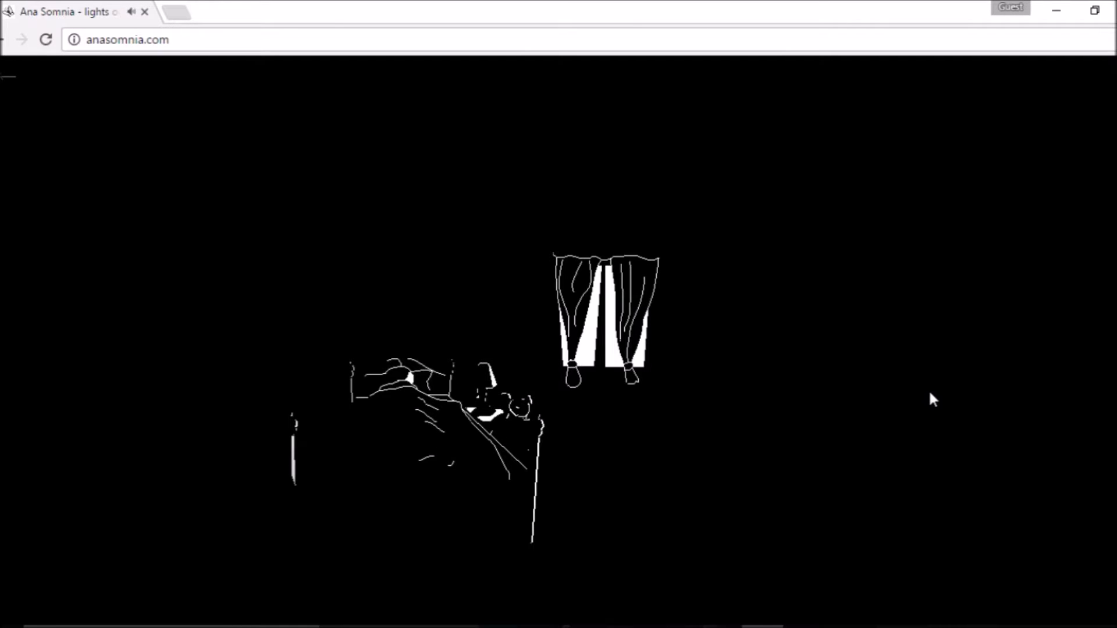